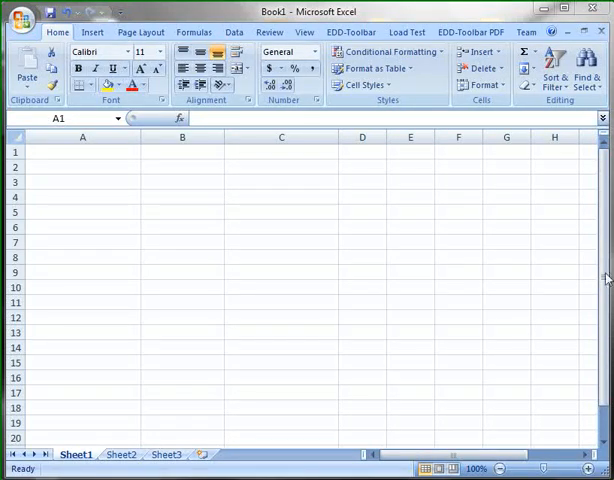
# Step: Show the EDD-Toolbar ribbon with its Directory List, File/Path and Bates Number groups
pyautogui.click(349, 32)
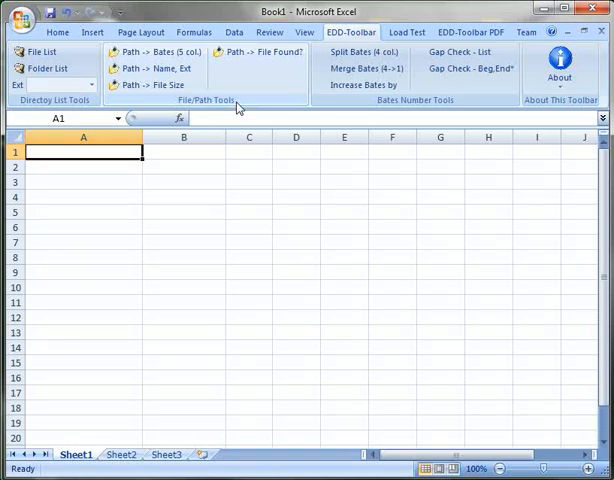
pyautogui.moveTo(283, 112)
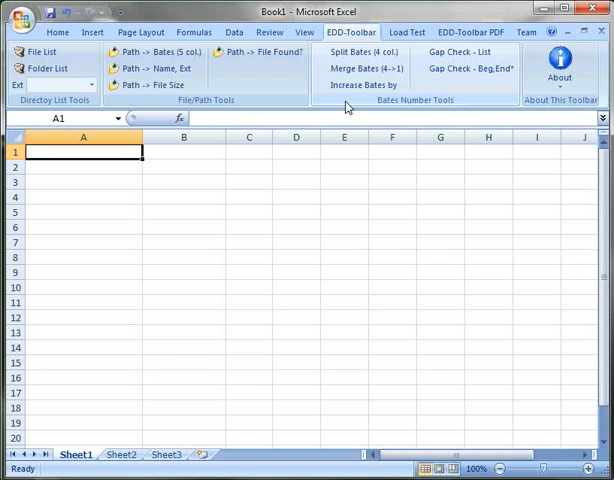
pyautogui.moveTo(127, 107)
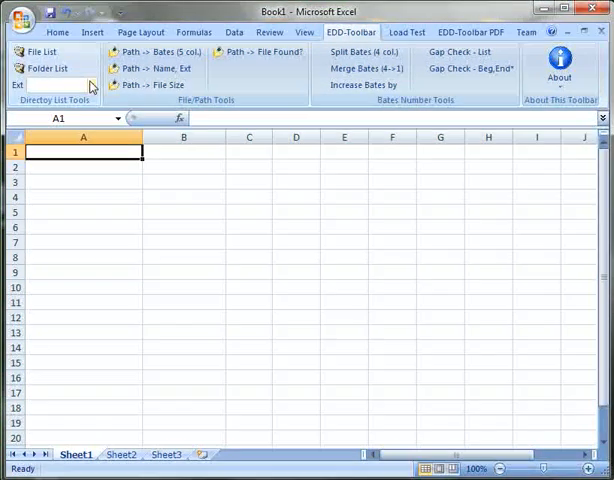
# Step: Run File List on the NICK_VOL_00001 folder to fill column A with 16 file paths
pyautogui.click(90, 84)
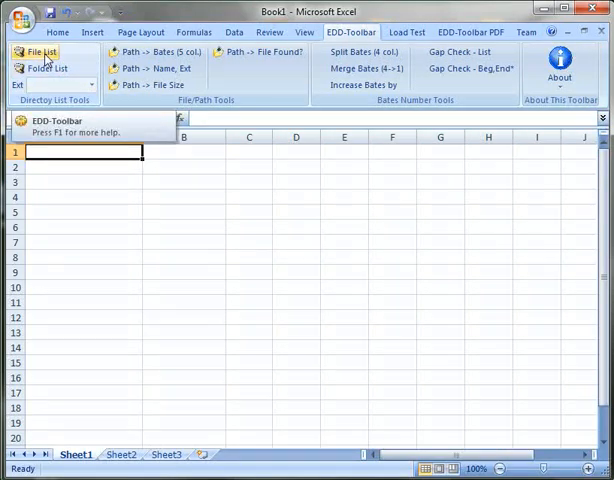
pyautogui.click(45, 52)
pyautogui.write('C:\\Users\\Nick\\Desktop\\NICK_VOL_00001')
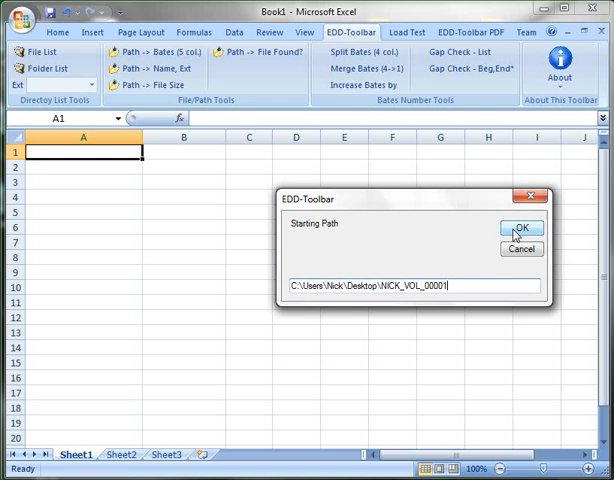
pyautogui.click(520, 228)
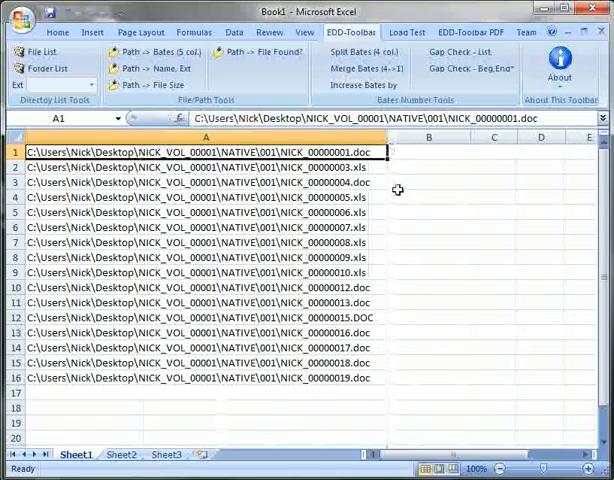
pyautogui.moveTo(360, 230)
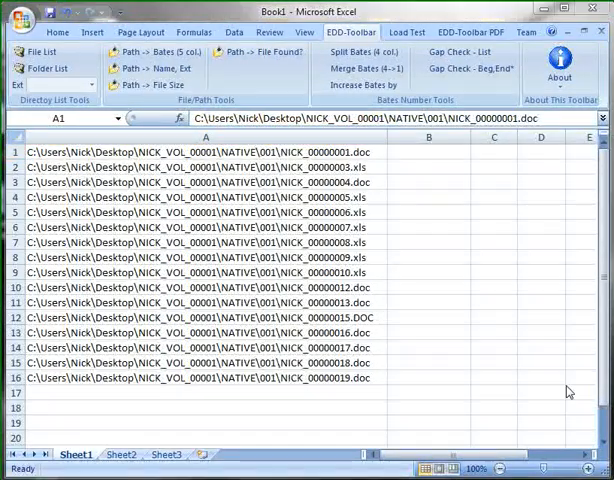
pyautogui.moveTo(490, 285)
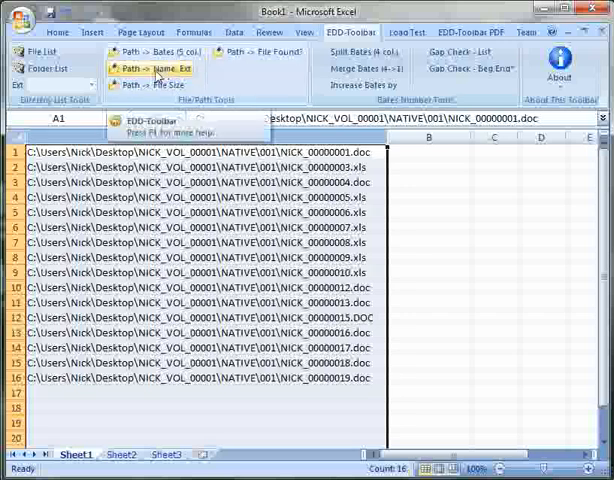
pyautogui.click(155, 68)
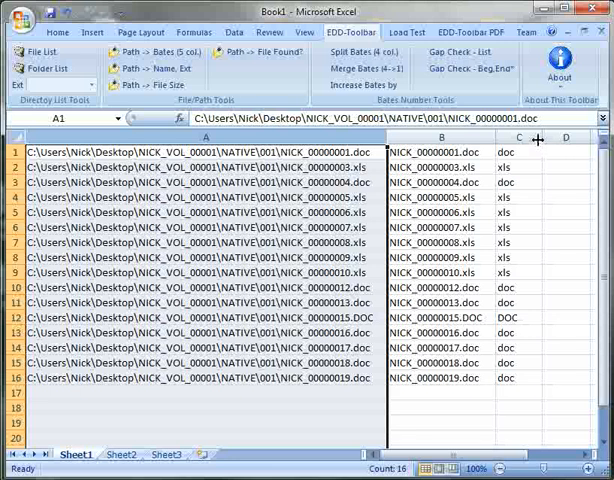
pyautogui.click(438, 150)
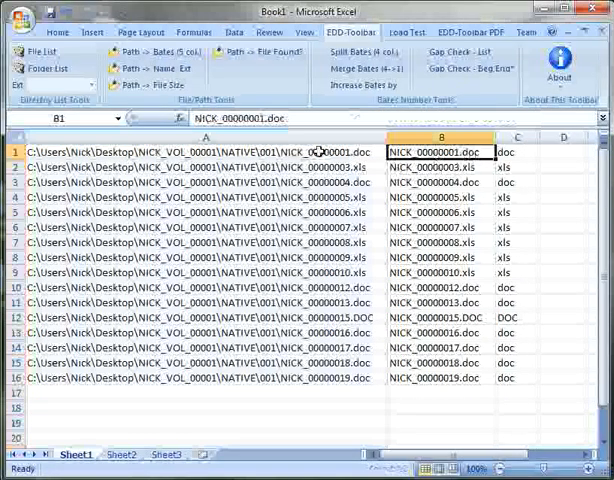
pyautogui.click(513, 151)
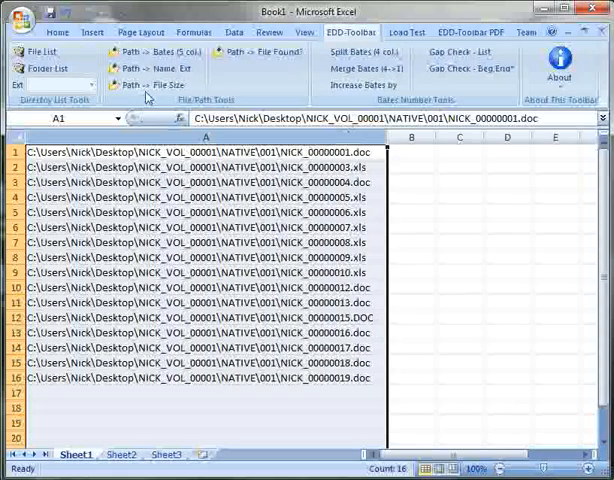
pyautogui.click(147, 84)
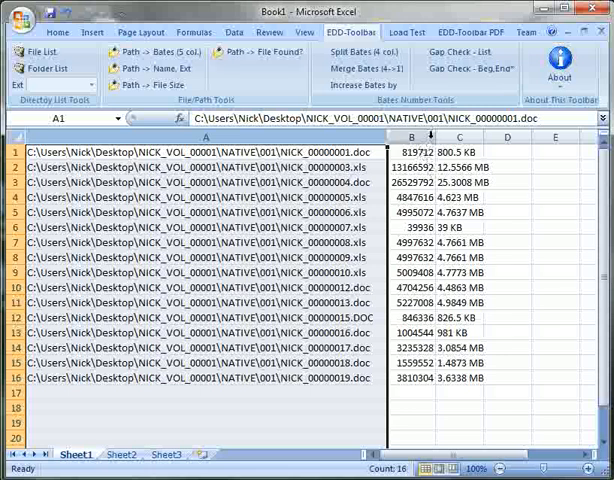
pyautogui.click(412, 137)
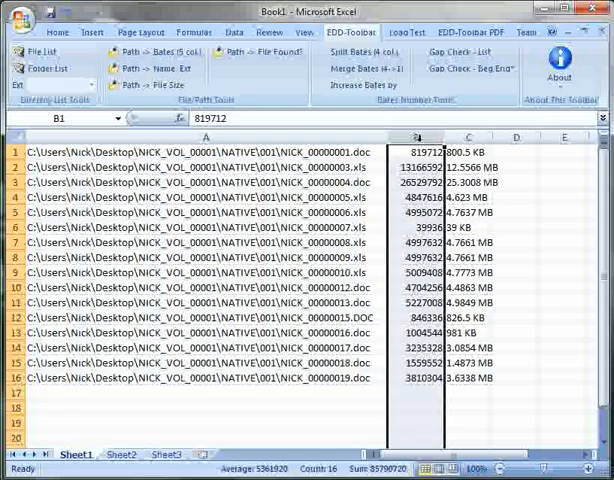
pyautogui.click(417, 137)
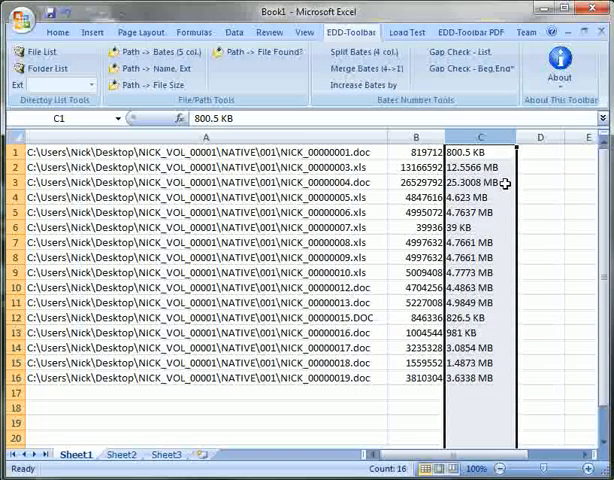
pyautogui.click(417, 136)
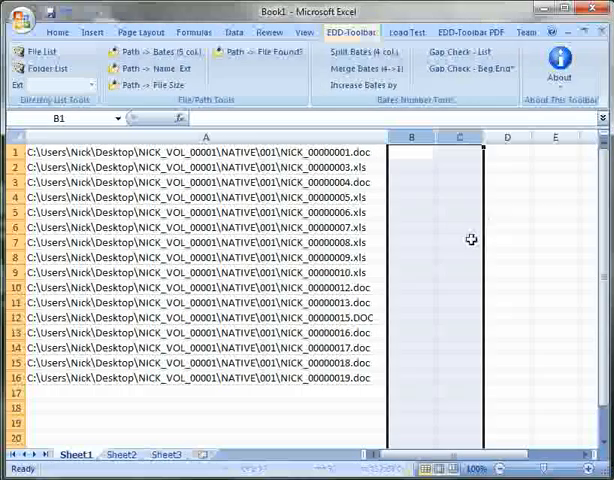
pyautogui.click(206, 227)
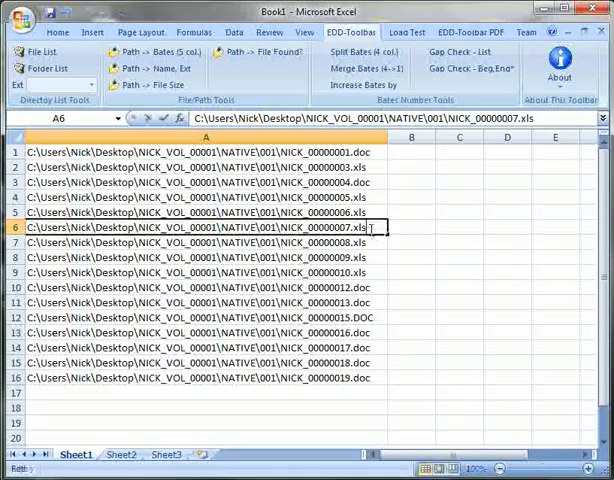
pyautogui.write('s')
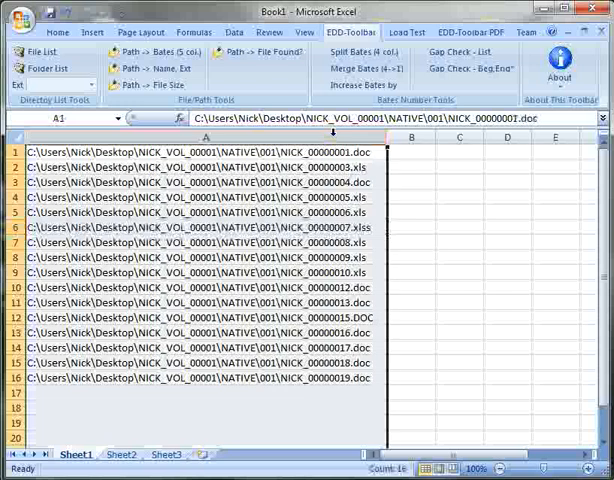
pyautogui.click(258, 52)
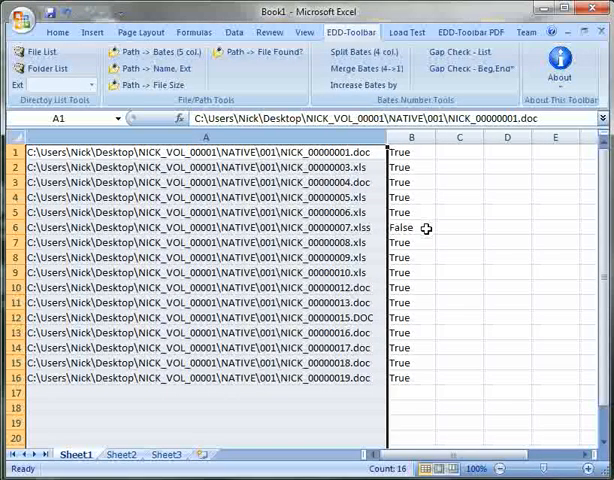
pyautogui.click(403, 227)
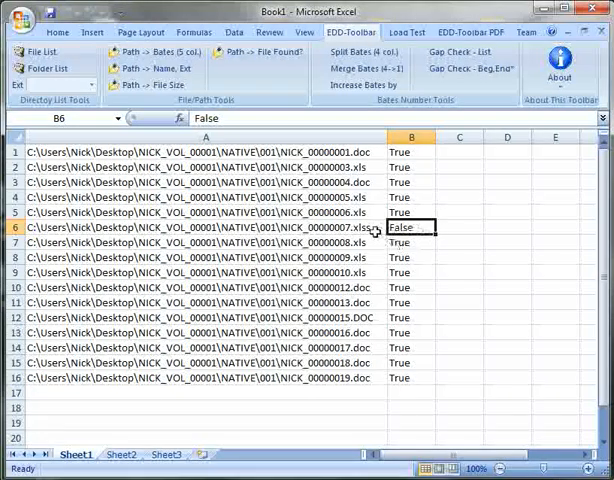
pyautogui.click(205, 227)
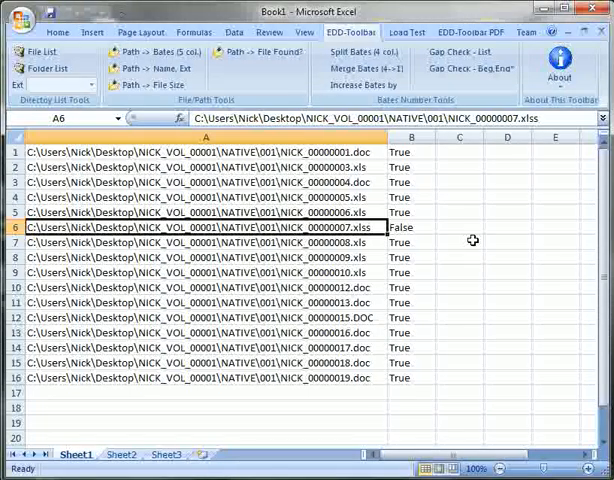
pyautogui.click(401, 137)
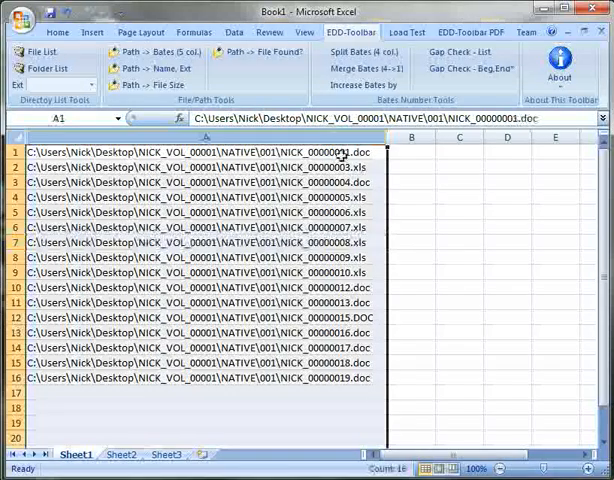
pyautogui.moveTo(155, 52)
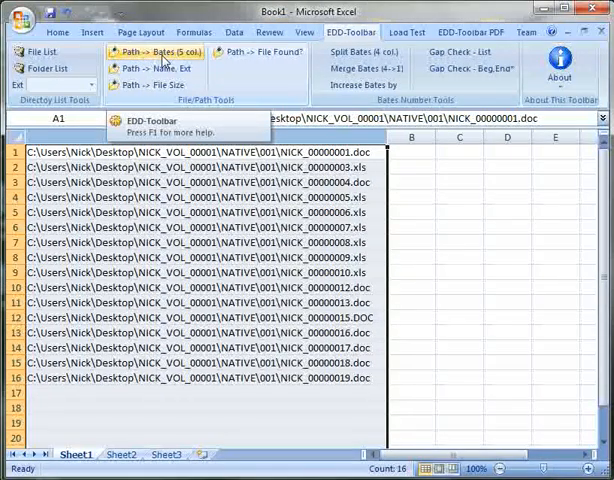
# Step: Run Path -> Bates (5 col.) and inspect the prefix, number, empty suffix and zero-padding cells
pyautogui.click(156, 51)
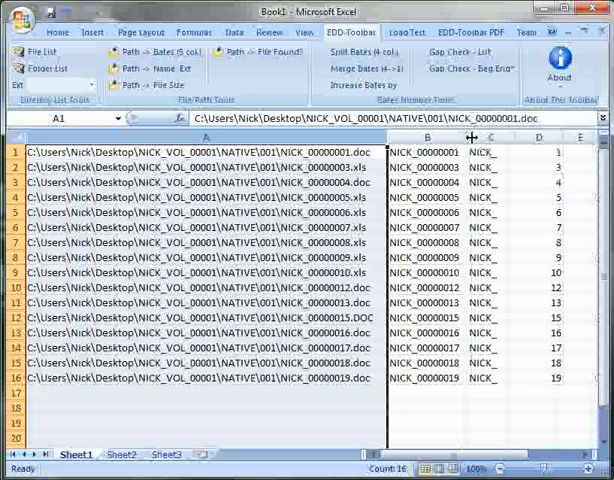
pyautogui.click(426, 148)
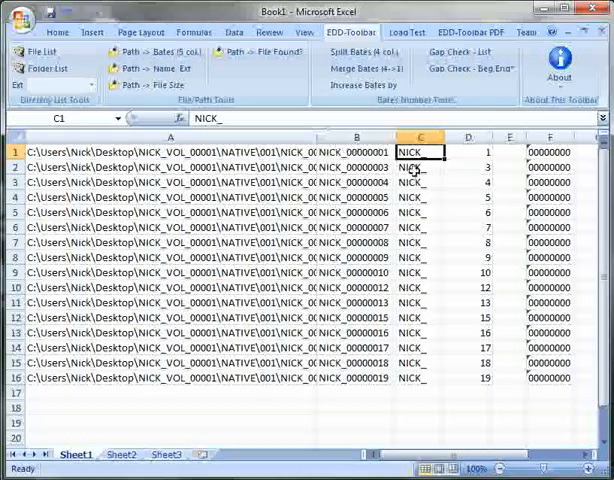
pyautogui.click(467, 151)
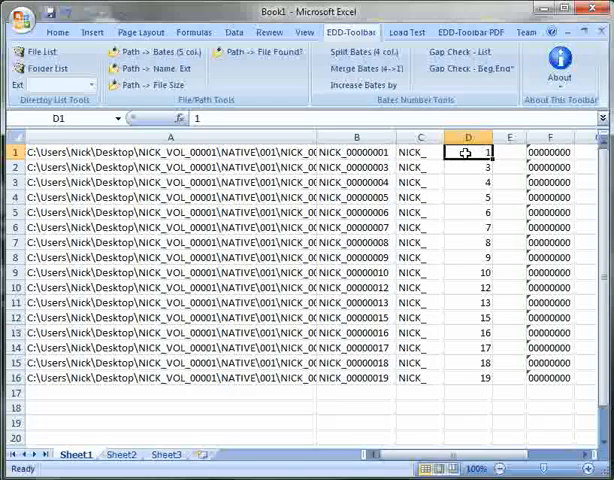
pyautogui.click(510, 152)
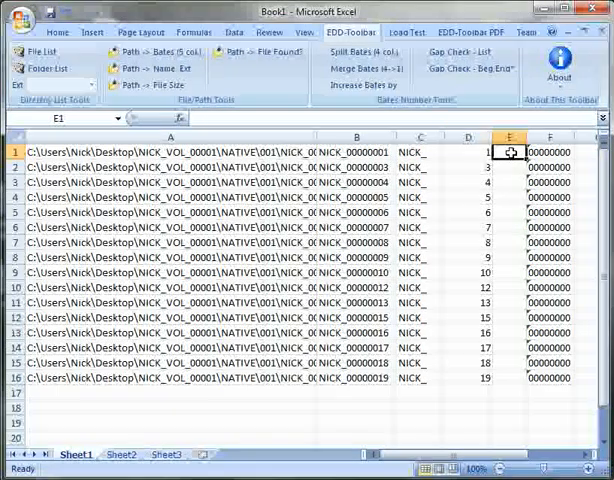
pyautogui.click(549, 152)
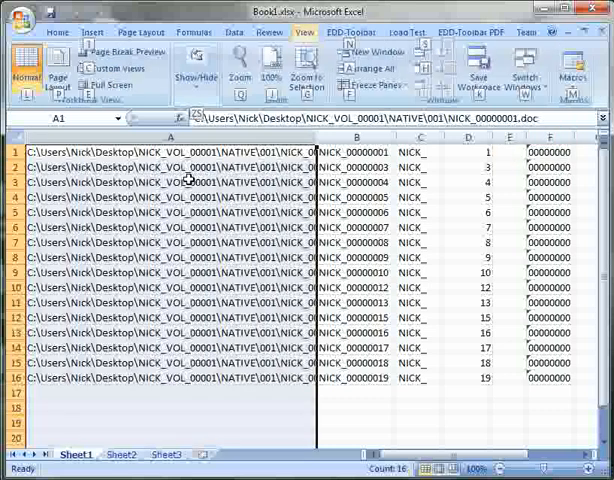
# Step: Run Split Bates (4 col.) on column A and inspect the blank suffix and zero-padding cells
pyautogui.click(366, 32)
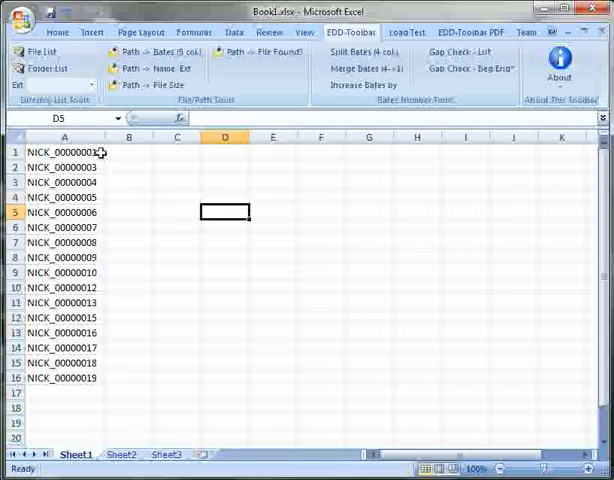
pyautogui.click(64, 151)
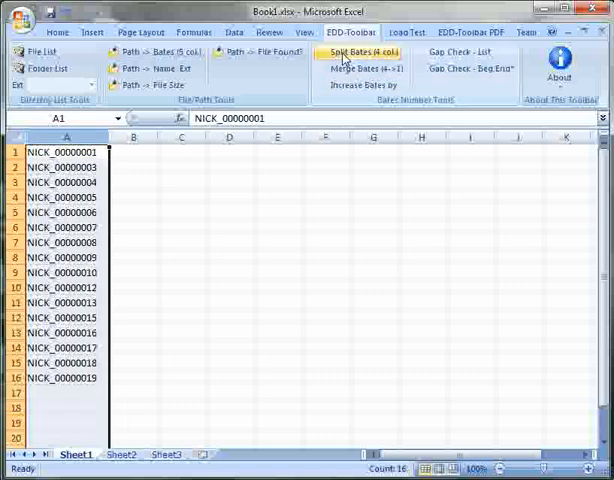
pyautogui.click(359, 53)
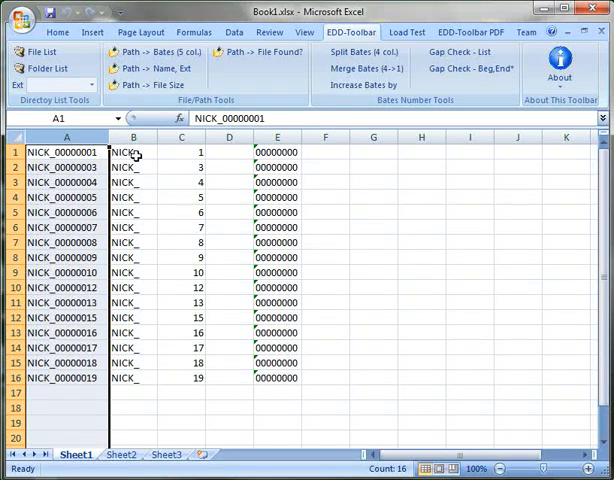
pyautogui.click(229, 151)
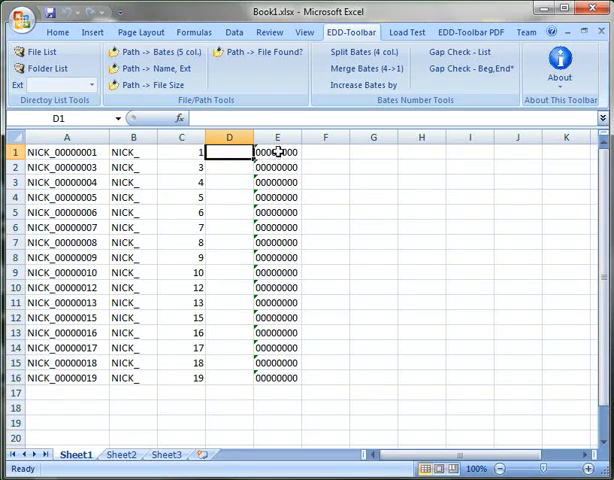
pyautogui.click(277, 151)
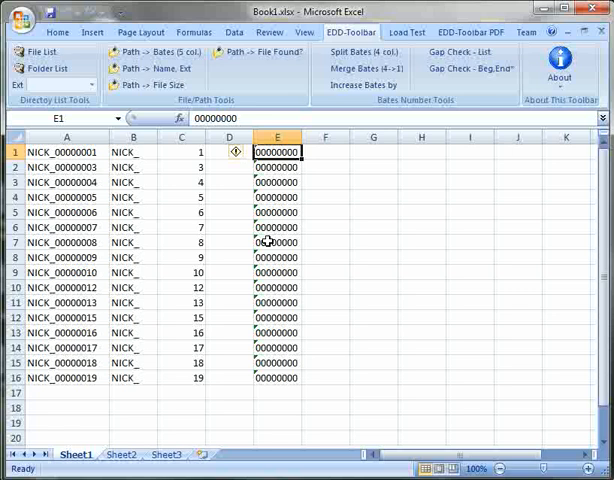
pyautogui.moveTo(145, 242)
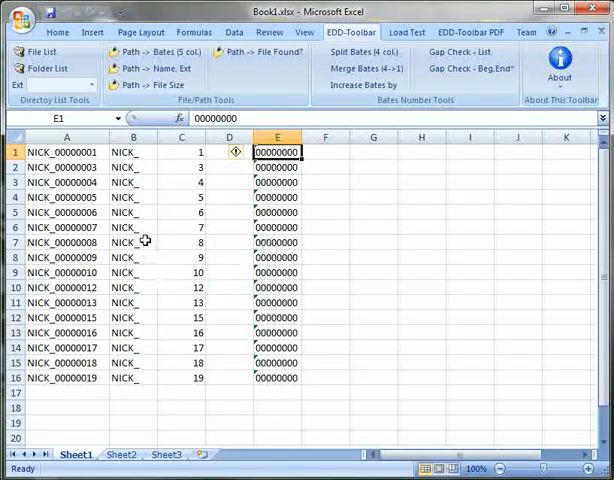
# Step: Change B7's prefix to NICKP_ and fill it down through row 11
pyautogui.doubleClick(131, 242)
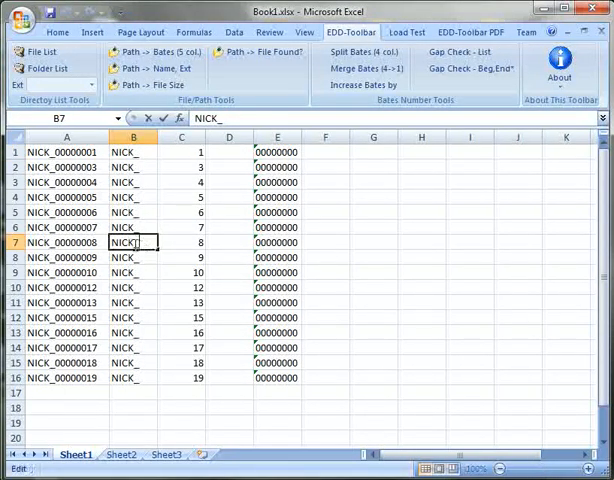
pyautogui.write('P')
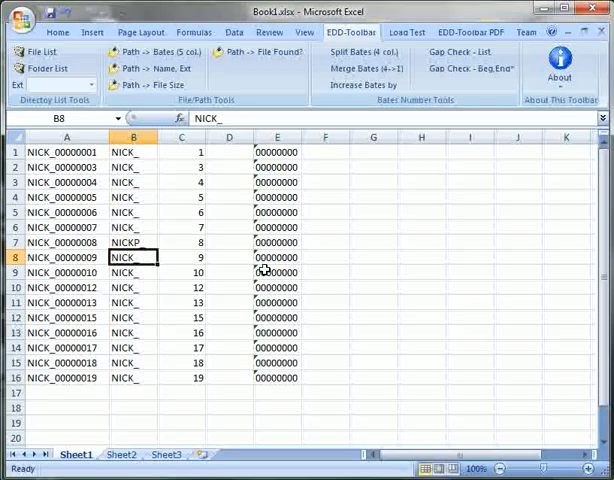
pyautogui.click(135, 243)
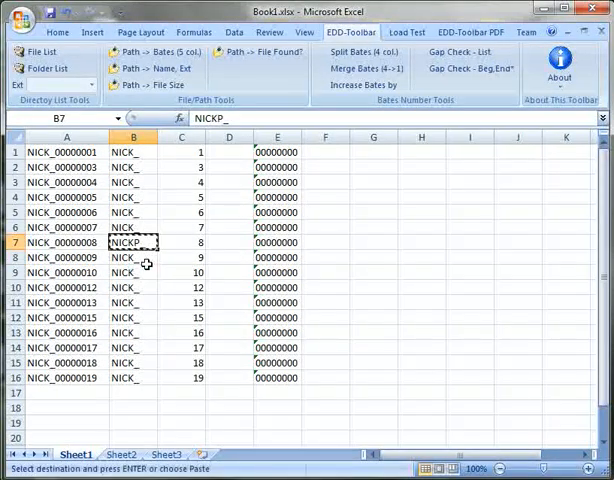
pyautogui.moveTo(135, 243); pyautogui.dragTo(135, 302)
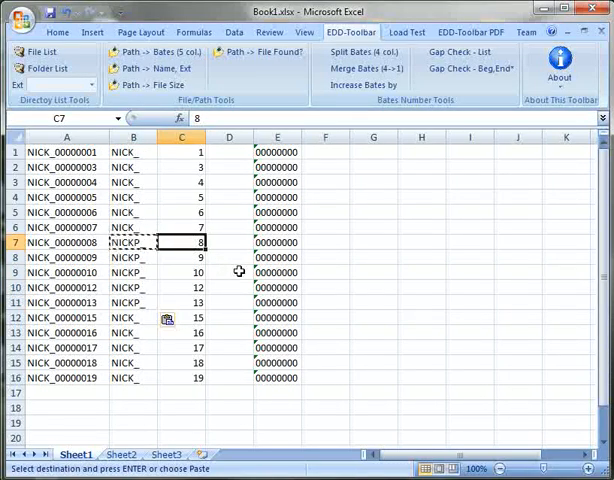
# Step: Set C7:C11 to 7, enter suffixes a–e in D7:D11 and start editing the padding in E7
pyautogui.write('7')
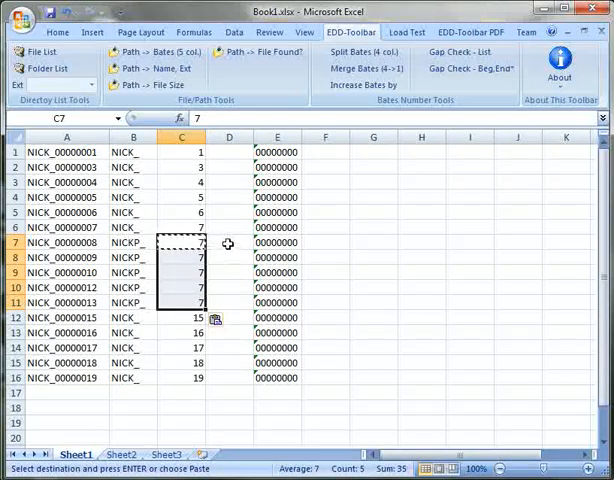
pyautogui.write('a')
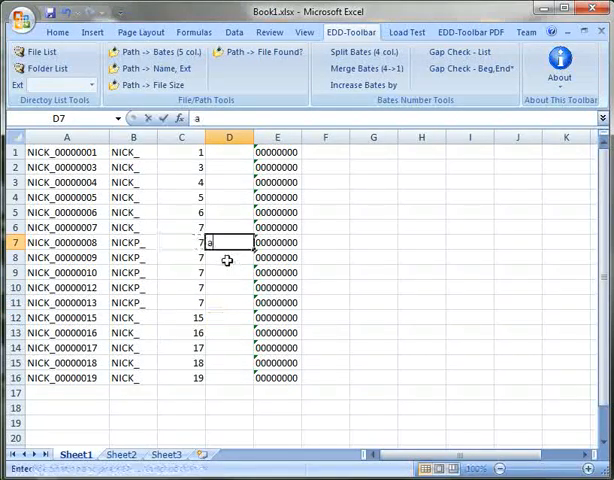
pyautogui.write('c')
pyautogui.click(229, 302)
pyautogui.write('e')
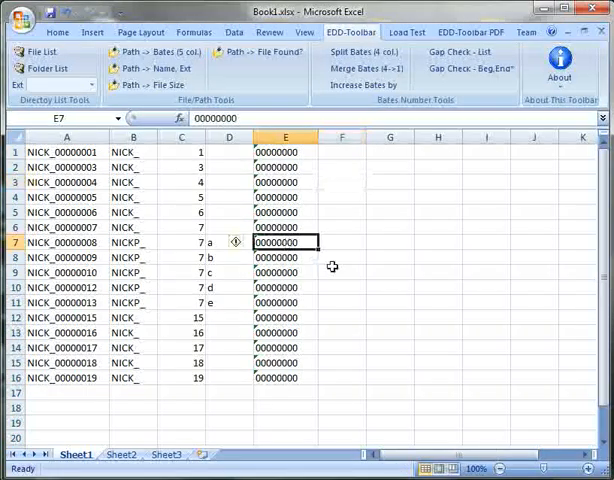
pyautogui.doubleClick(285, 242)
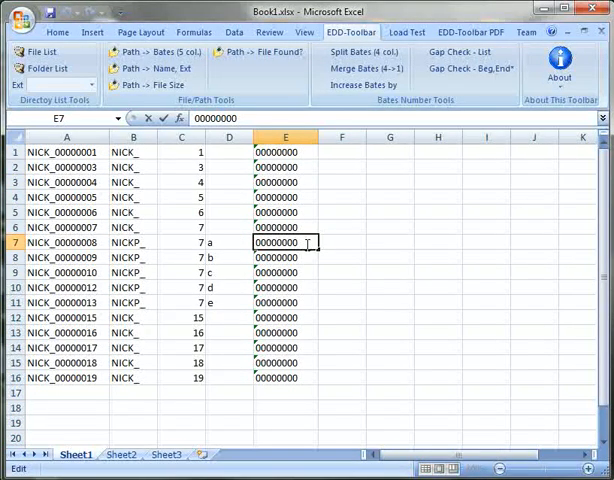
pyautogui.click(285, 257)
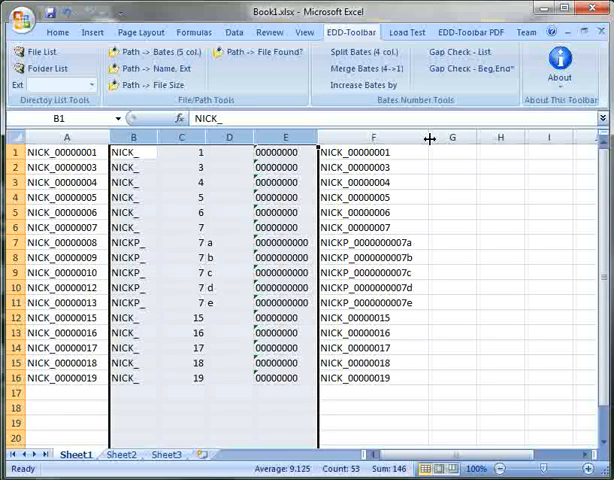
pyautogui.moveTo(127, 166)
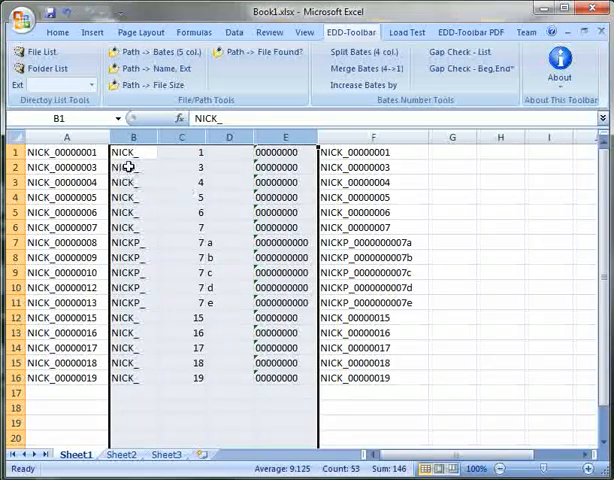
pyautogui.moveTo(403, 222)
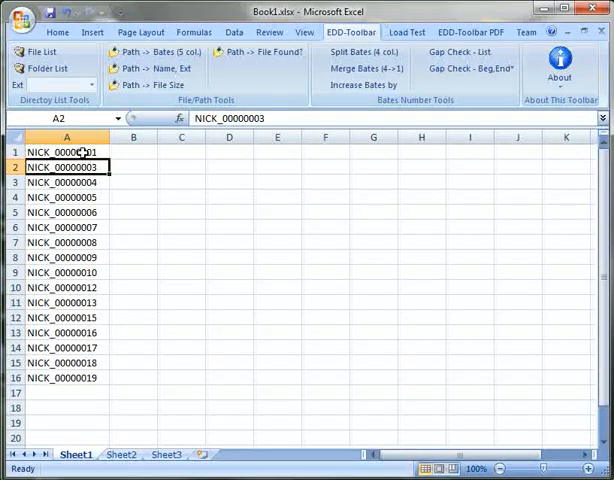
pyautogui.click(66, 137)
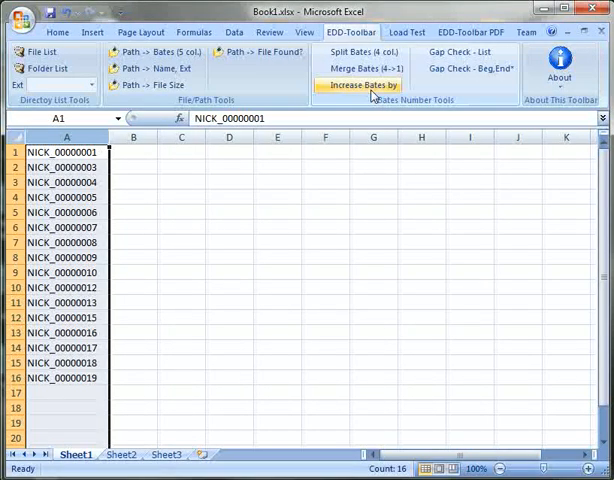
pyautogui.click(360, 84)
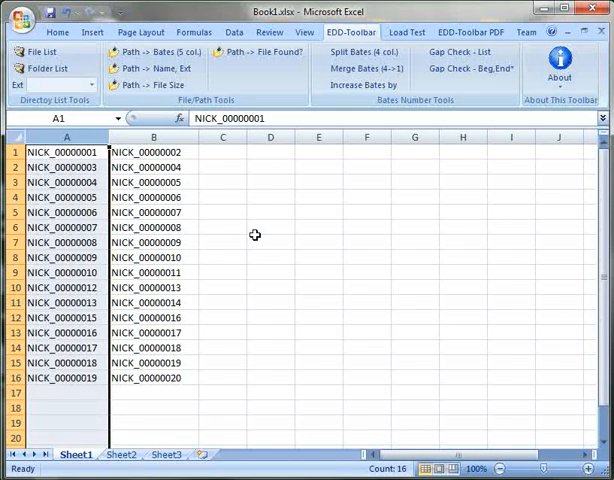
pyautogui.click(153, 137)
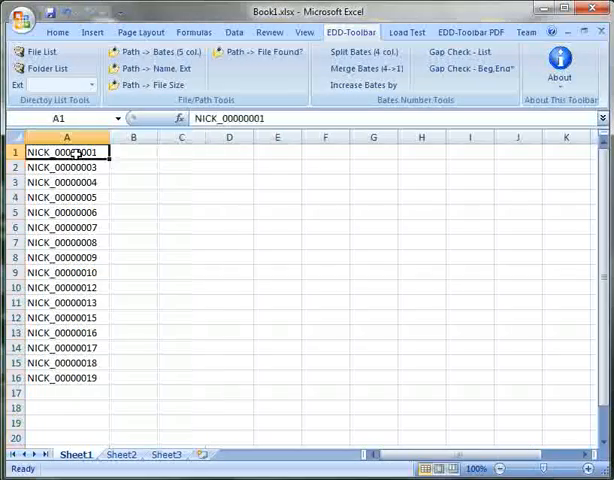
pyautogui.moveTo(66, 151); pyautogui.dragTo(66, 167)
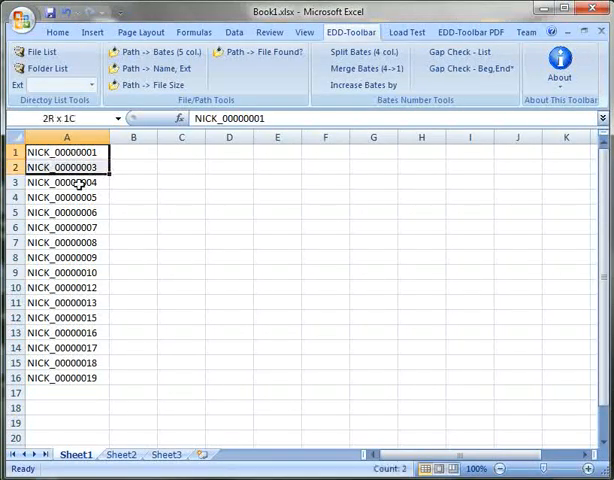
pyautogui.moveTo(66, 151); pyautogui.dragTo(66, 377)
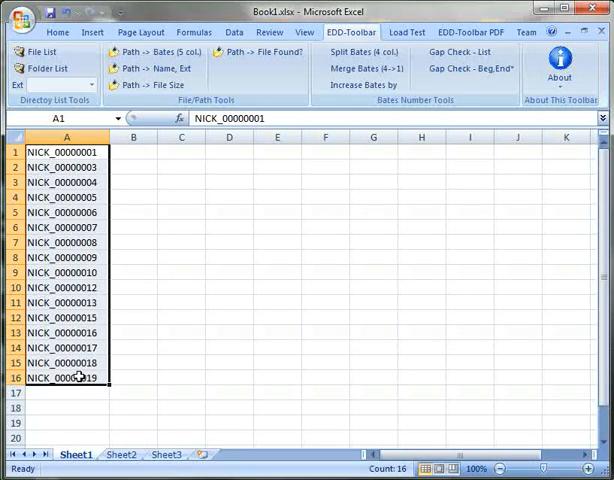
pyautogui.click(66, 136)
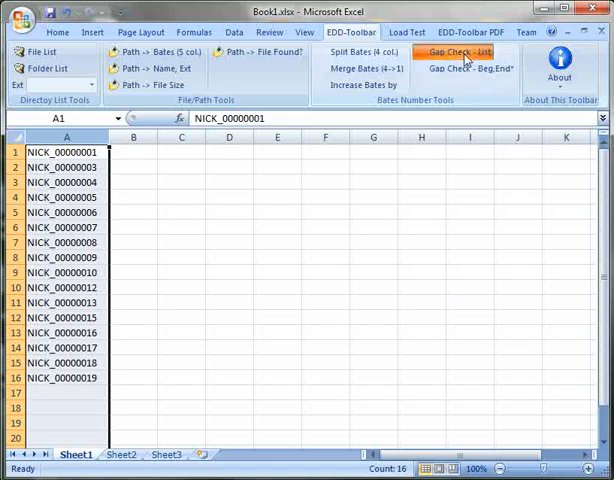
pyautogui.click(458, 51)
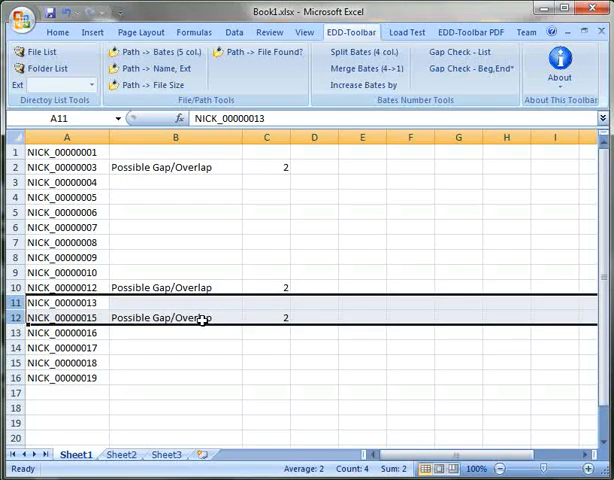
pyautogui.click(266, 318)
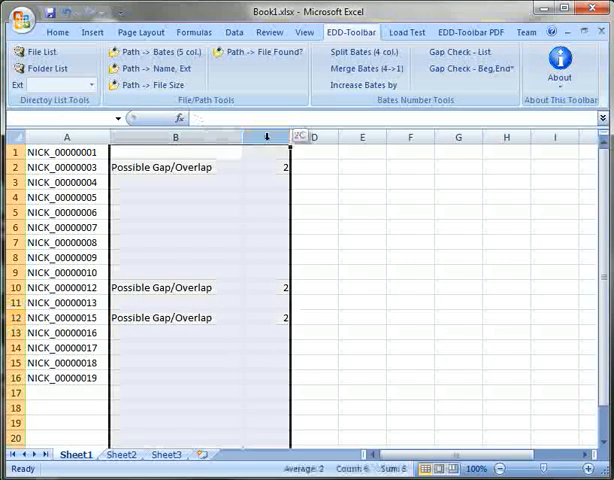
pyautogui.click(305, 31)
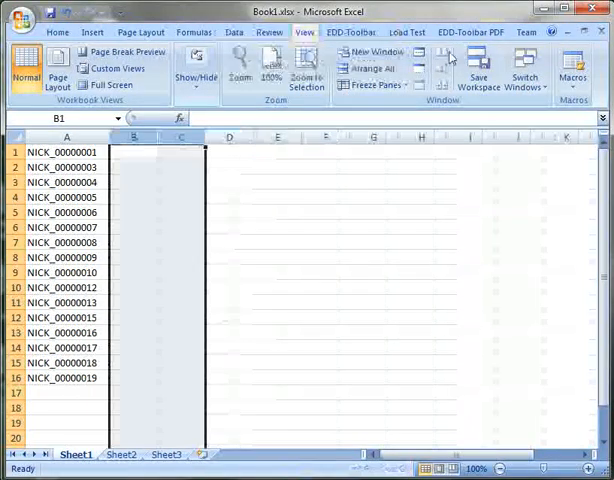
pyautogui.click(351, 32)
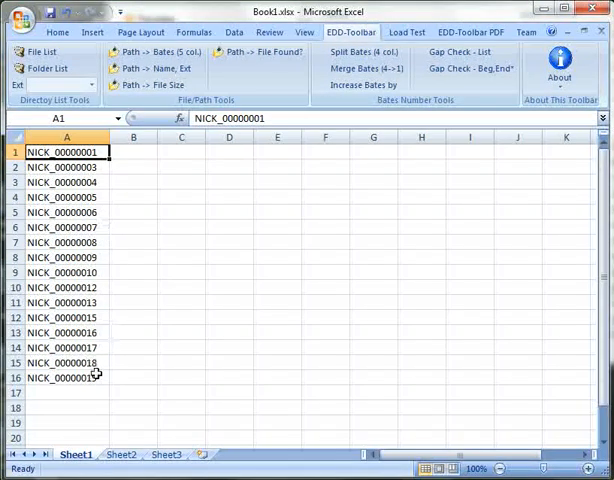
# Step: Duplicate column A into column B and run Gap Check - Beg,End on the pairs
pyautogui.press('ctrl+c')
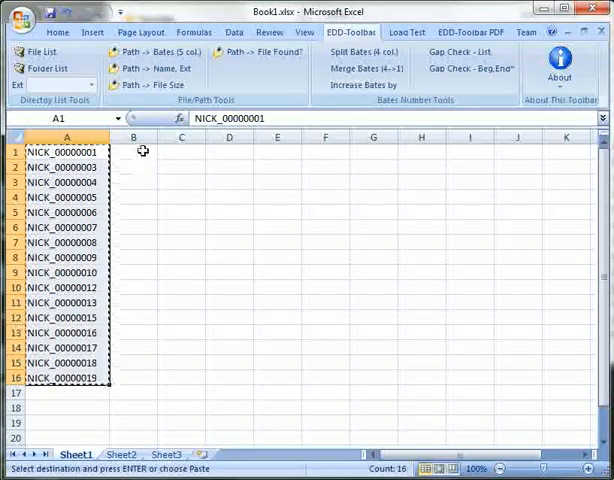
pyautogui.click(131, 138)
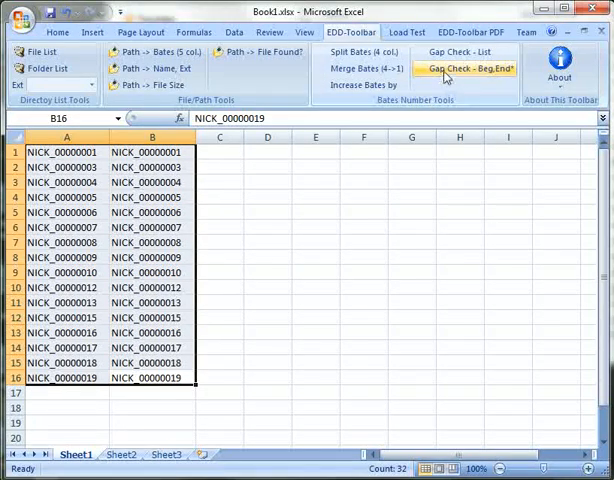
pyautogui.click(466, 68)
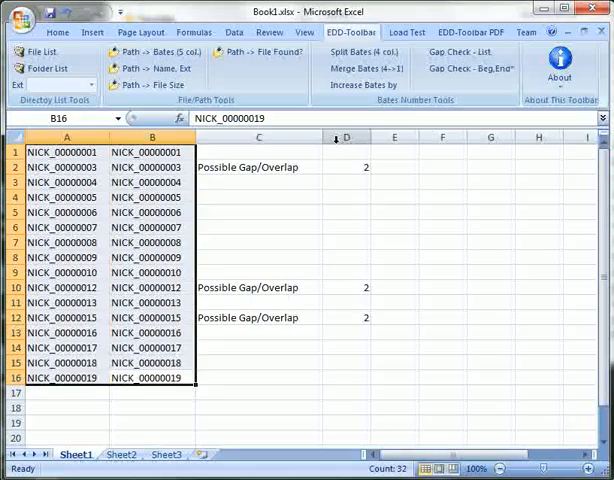
pyautogui.moveTo(347, 184)
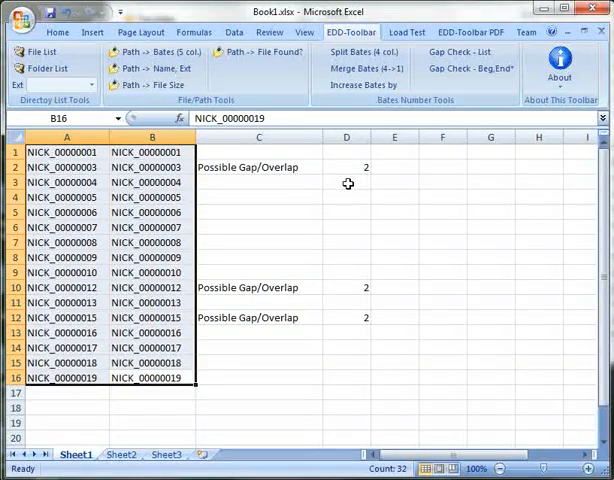
pyautogui.moveTo(356, 206)
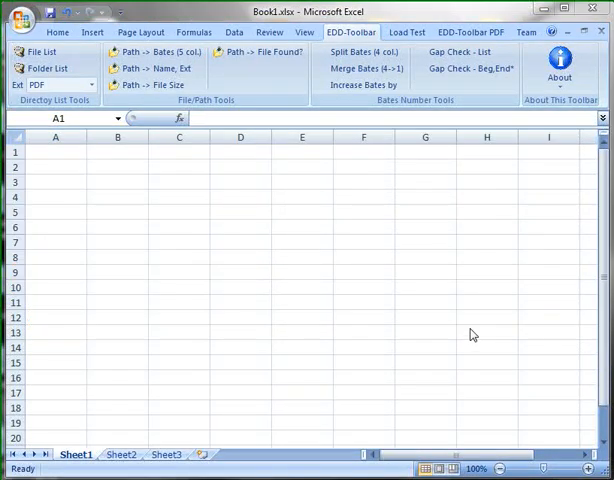
pyautogui.moveTo(447, 278)
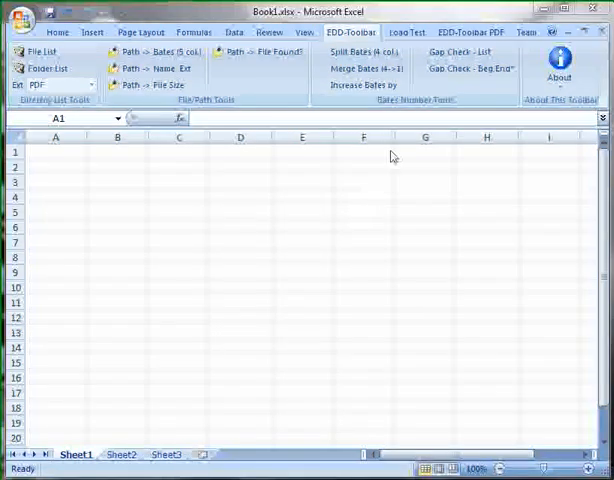
# Step: Switch to the EDD-Toolbar PDF ribbon and review the Extract PDF Portfolio Metadata tool
pyautogui.click(470, 32)
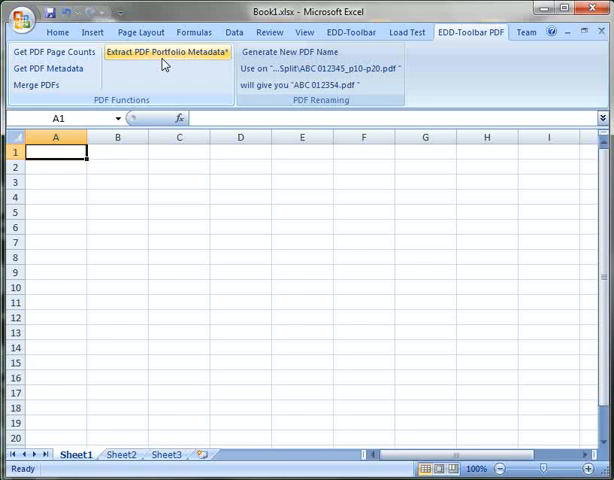
pyautogui.moveTo(165, 63)
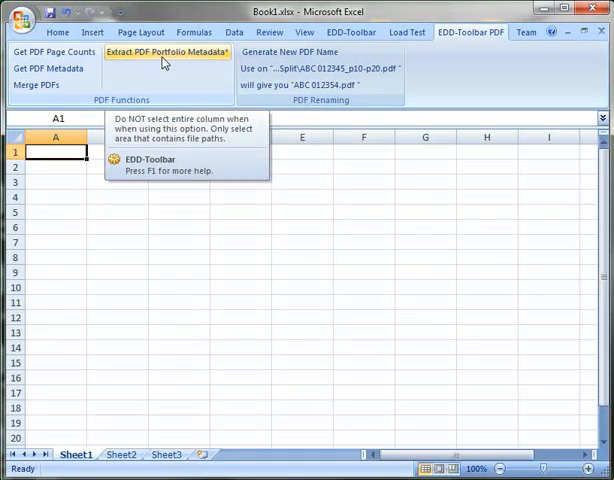
pyautogui.click(120, 454)
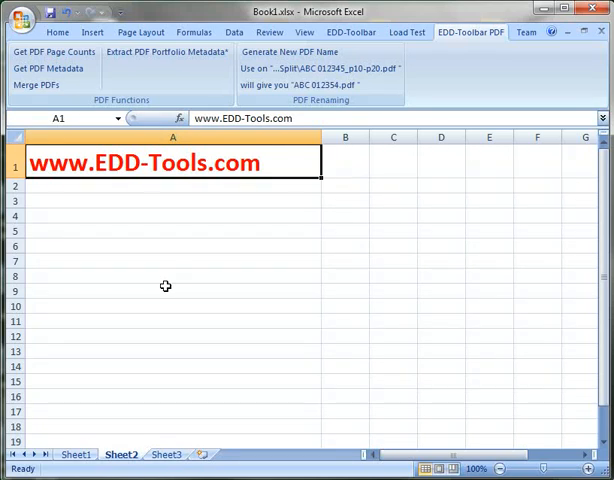
pyautogui.moveTo(490, 413)
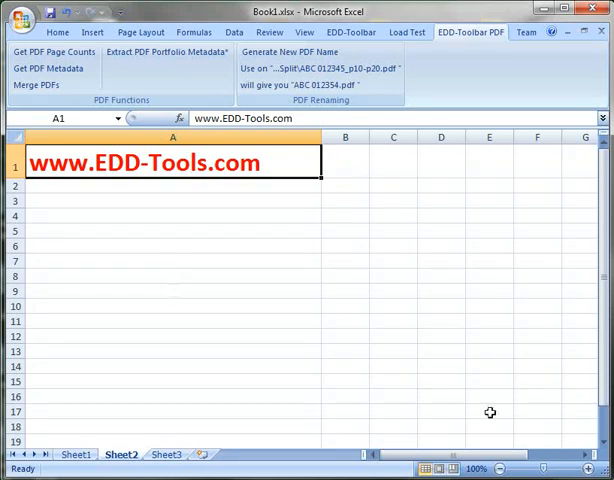